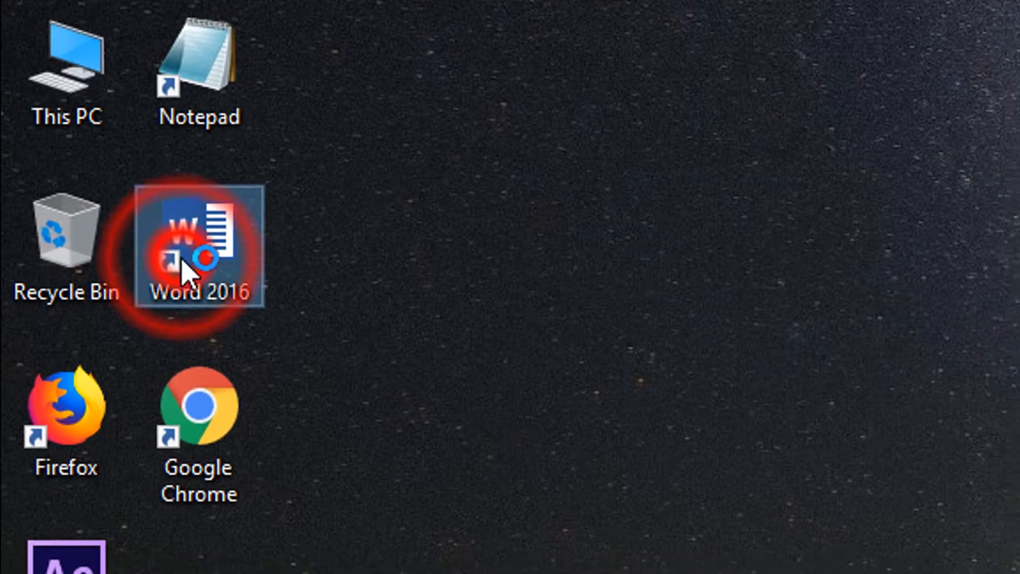
Launch Word 2016 from the desktop, create a blank document, and go to the File backstage.
double_click(198, 247)
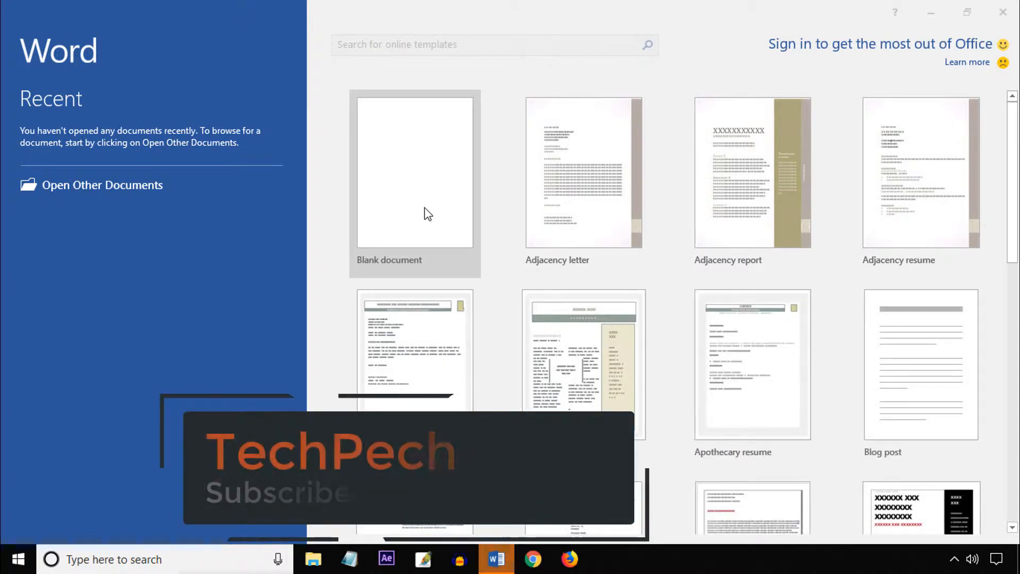
click(413, 172)
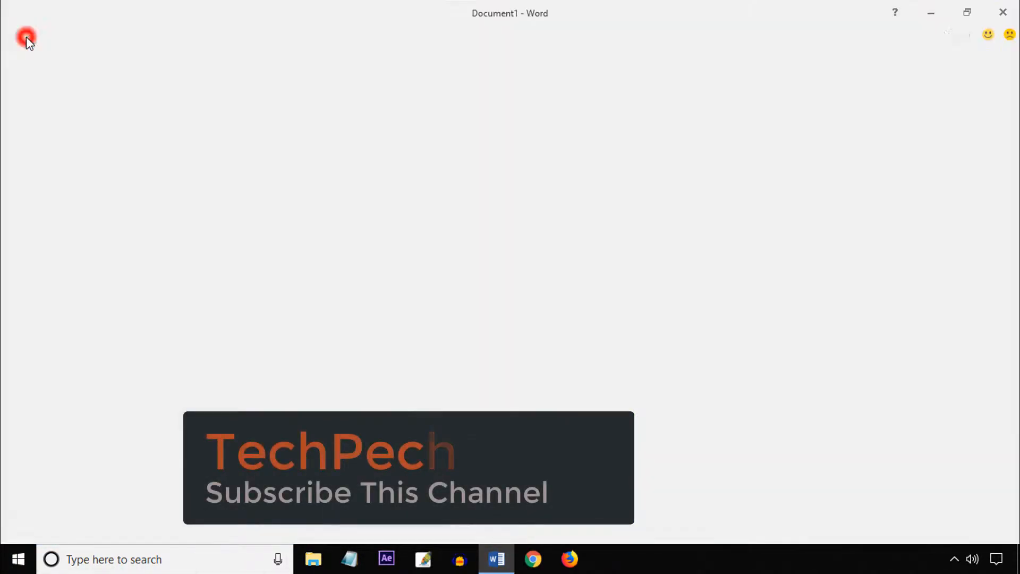
click(25, 37)
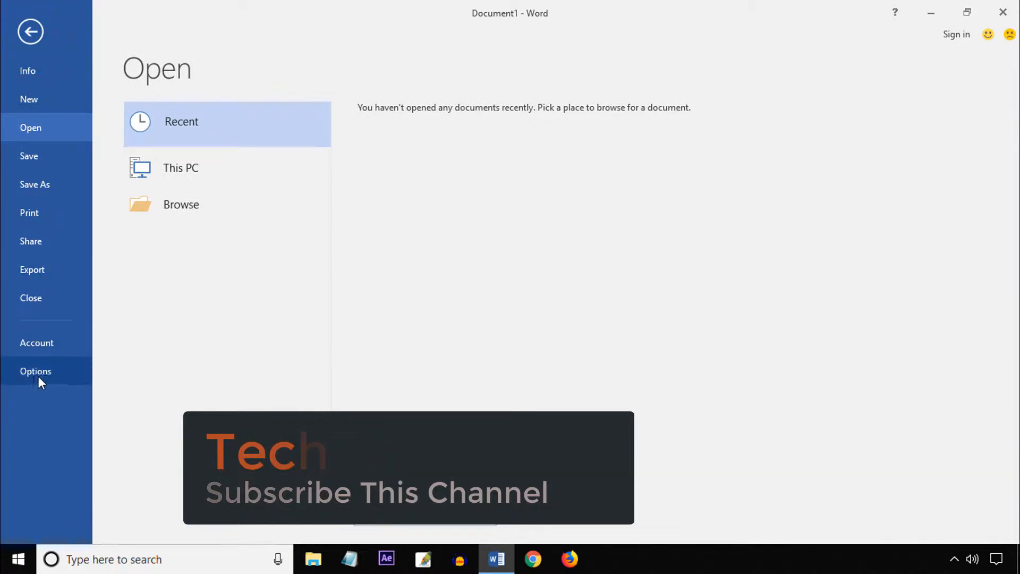
Show Word Options on the Language page listing English (United Kingdom) as the editing language.
click(35, 371)
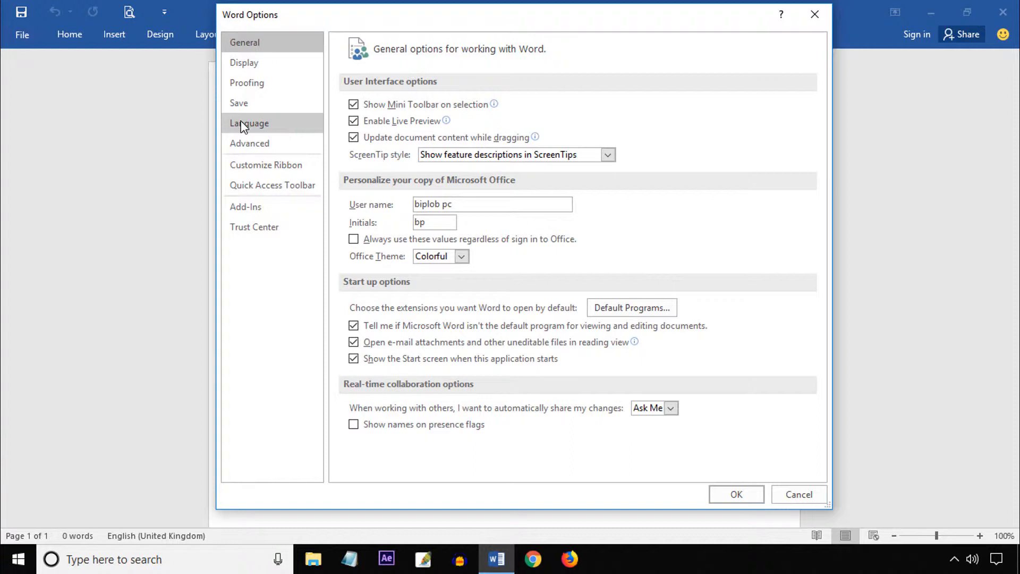
click(249, 124)
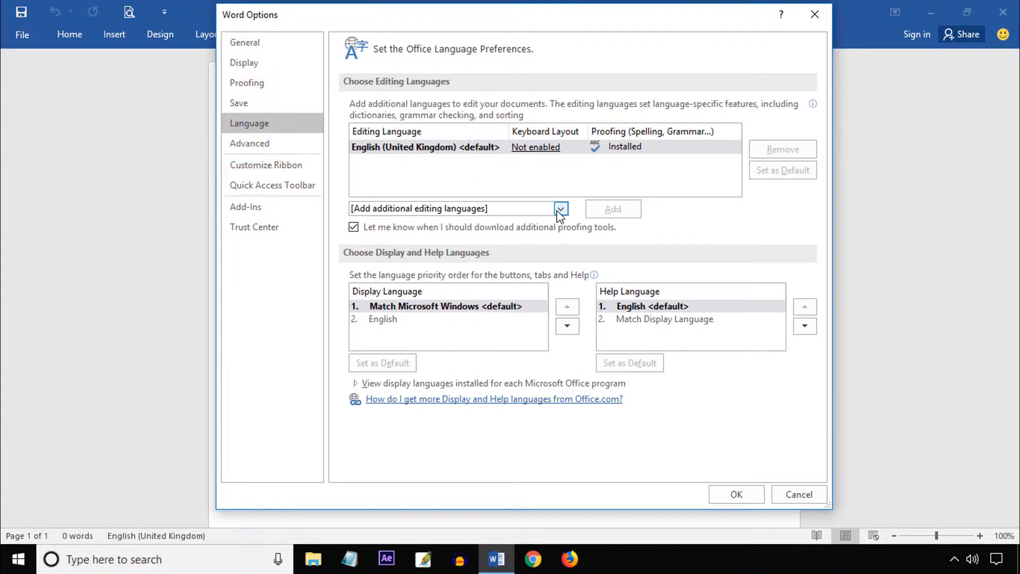
Add English (United States) from the additional editing languages list next to English (United Kingdom).
click(560, 208)
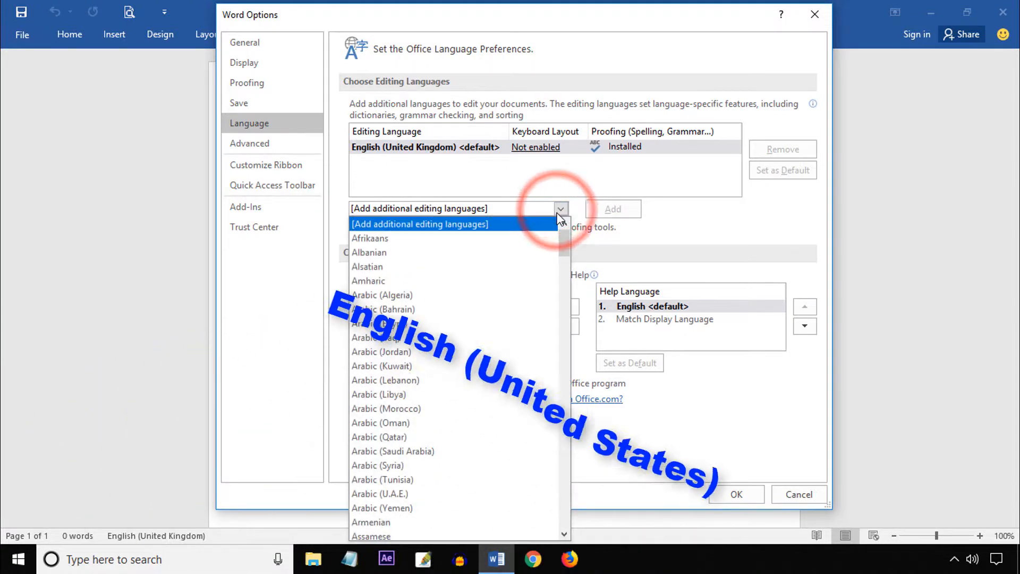
scroll(down, 3)
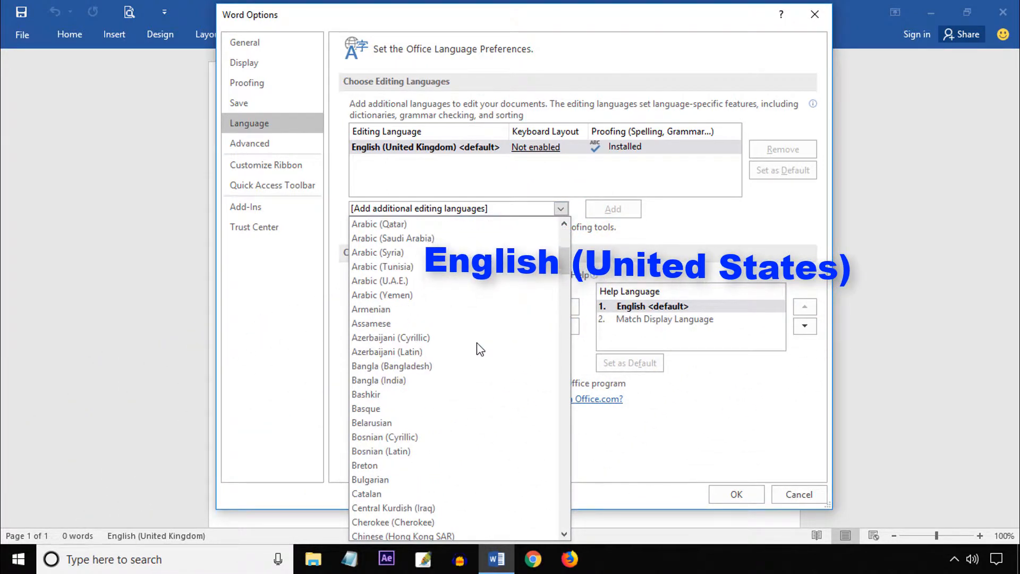
scroll(down, 3)
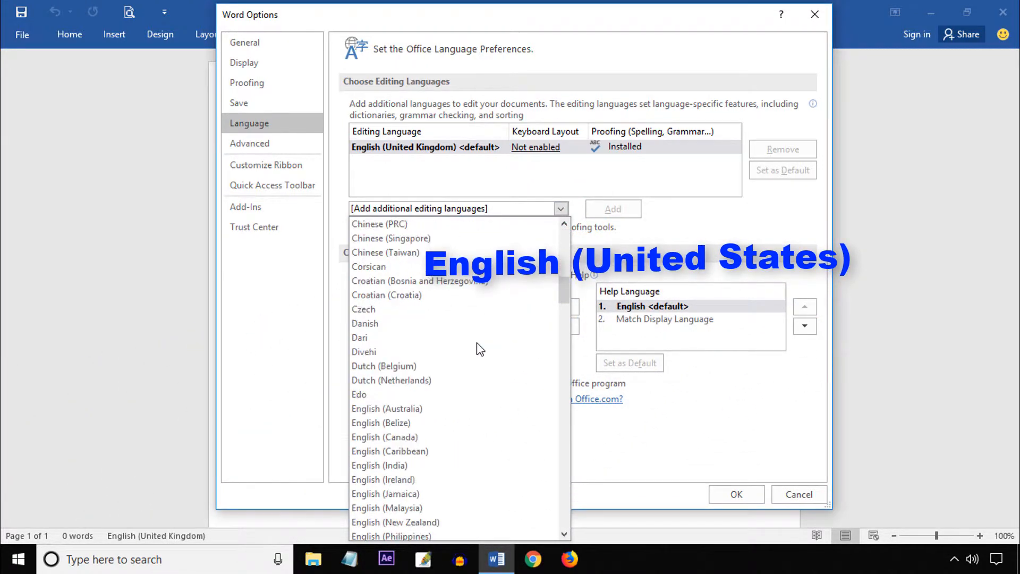
scroll(down, 3)
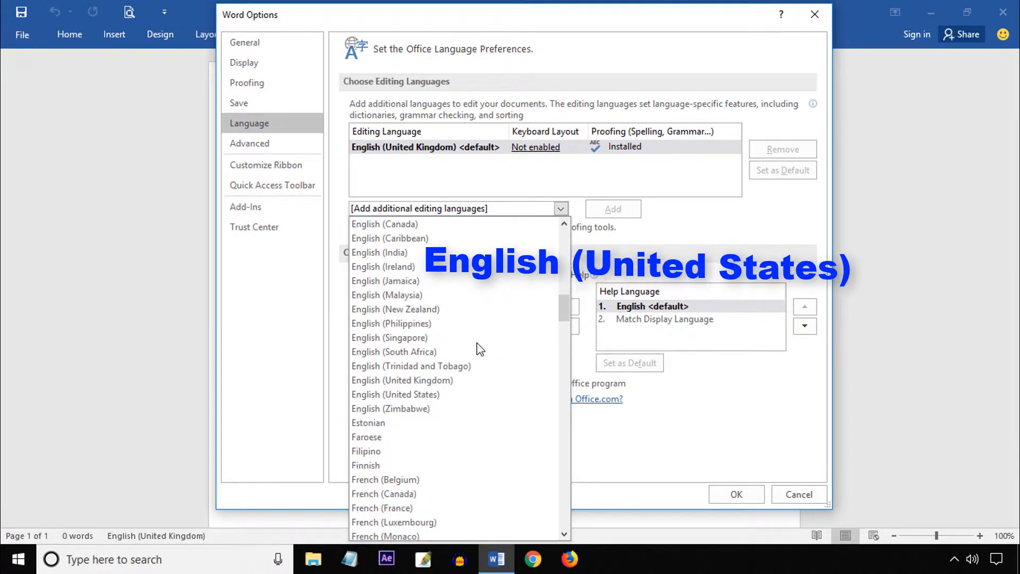
click(395, 394)
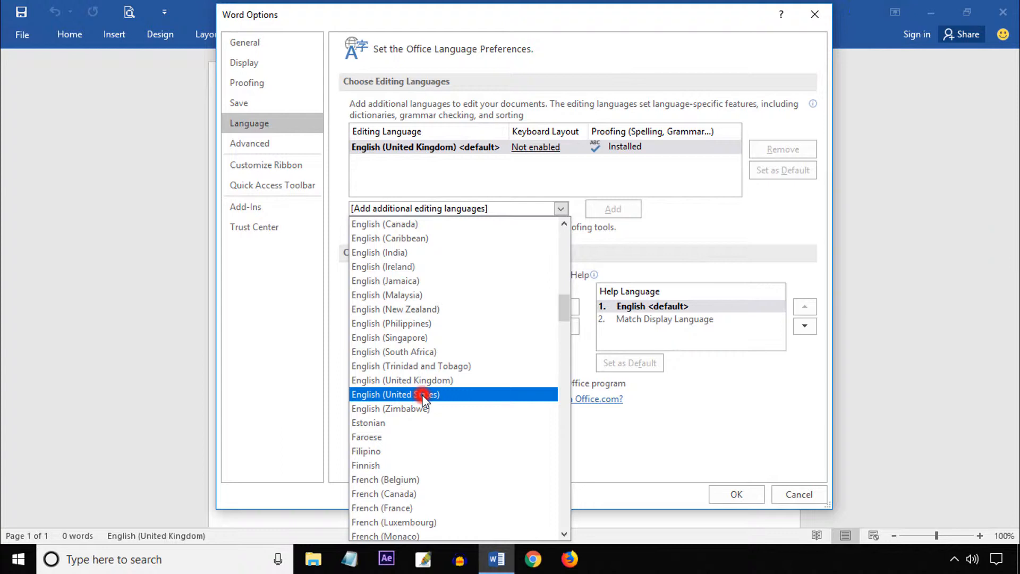
click(395, 394)
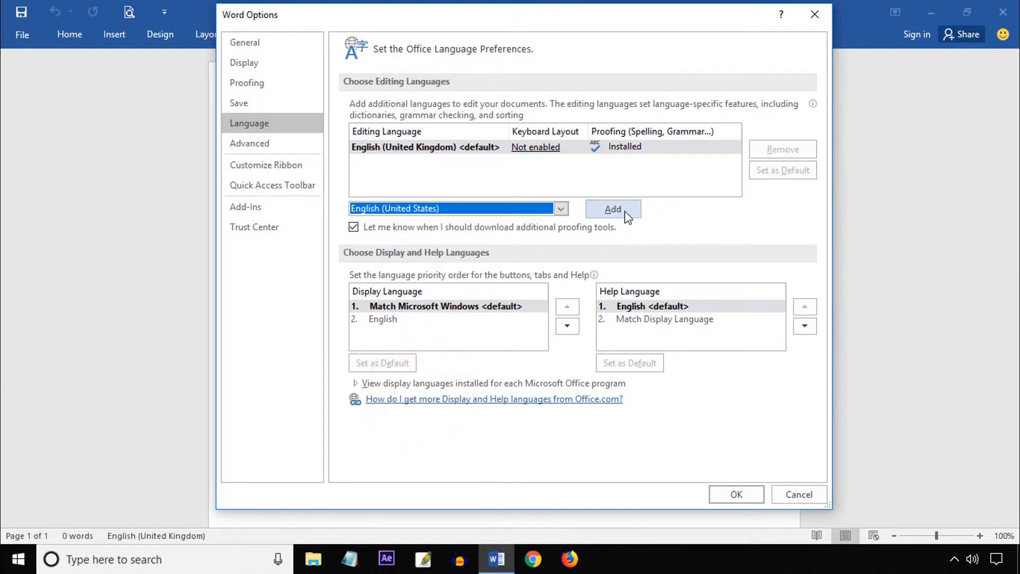
click(612, 209)
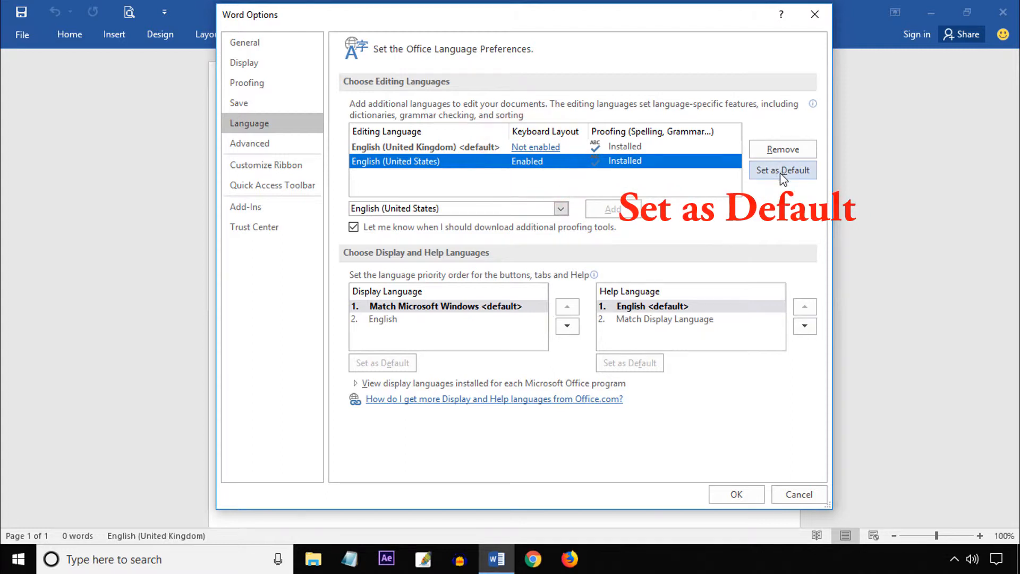
Set English (United States) as default, confirm, and remove English (United Kingdom) from editing languages.
click(782, 170)
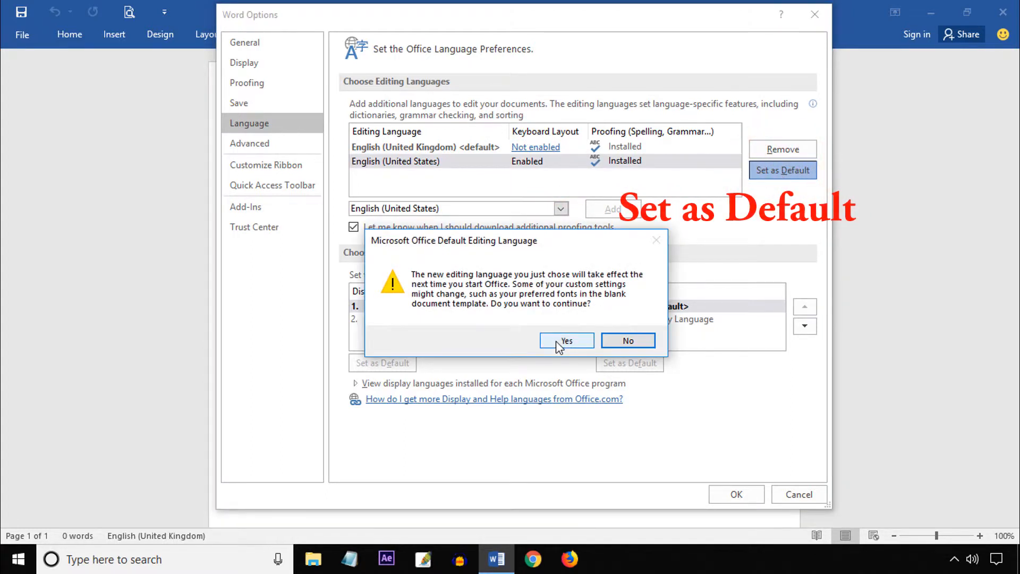
click(565, 340)
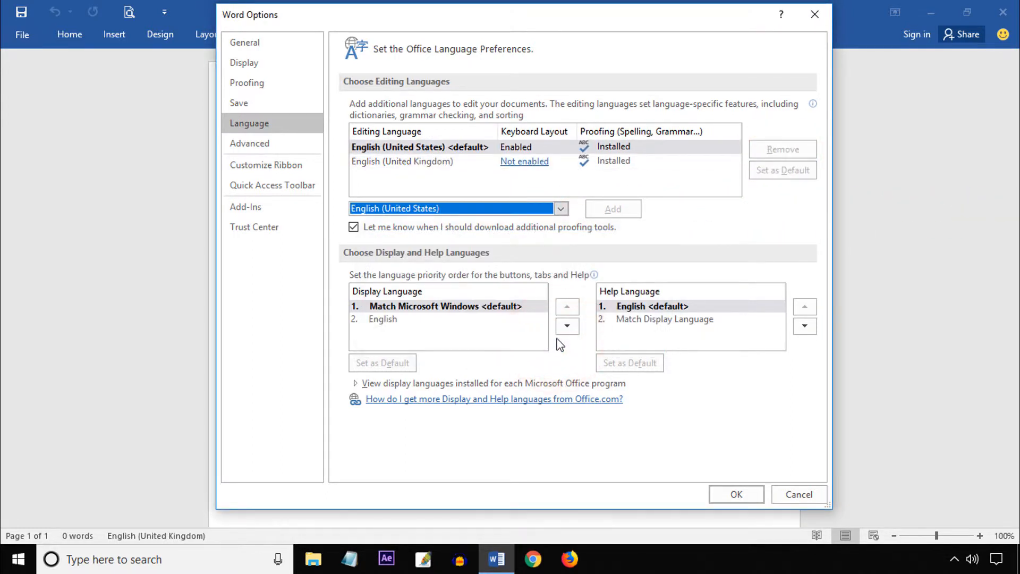
mouse_move(523, 161)
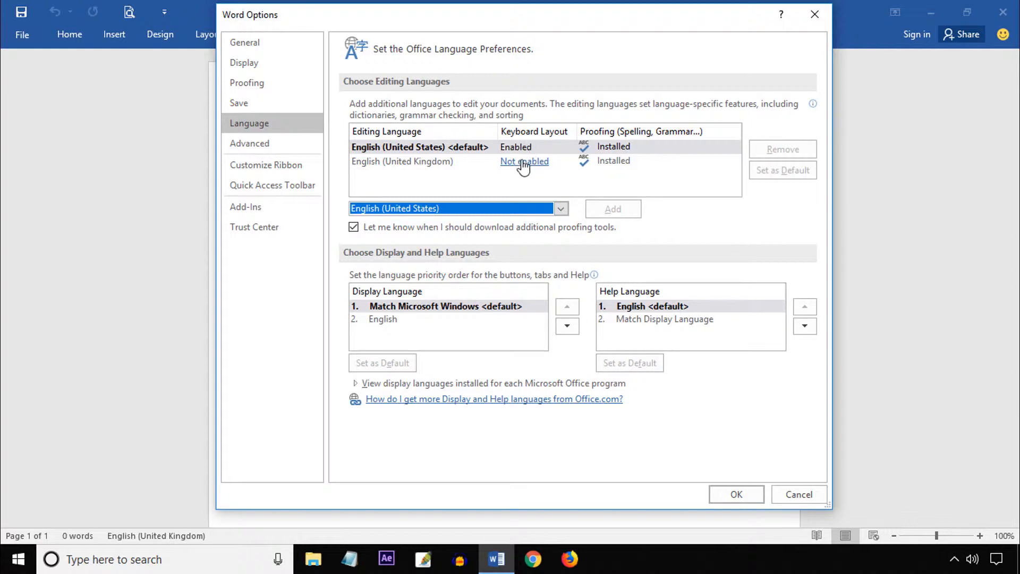
click(781, 148)
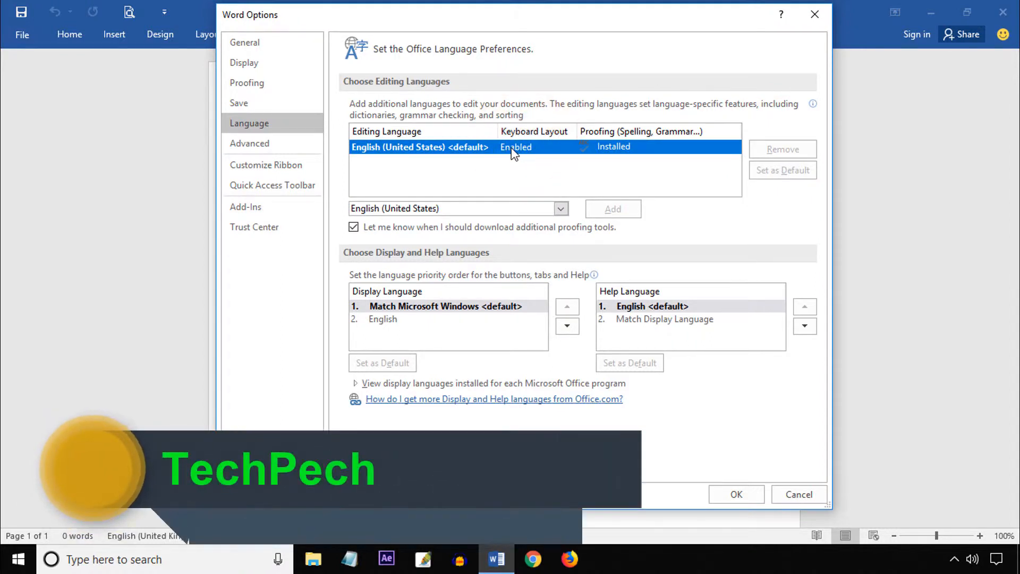
Confirm the language changes, acknowledge the restart notice, and exit Word to the desktop.
click(735, 494)
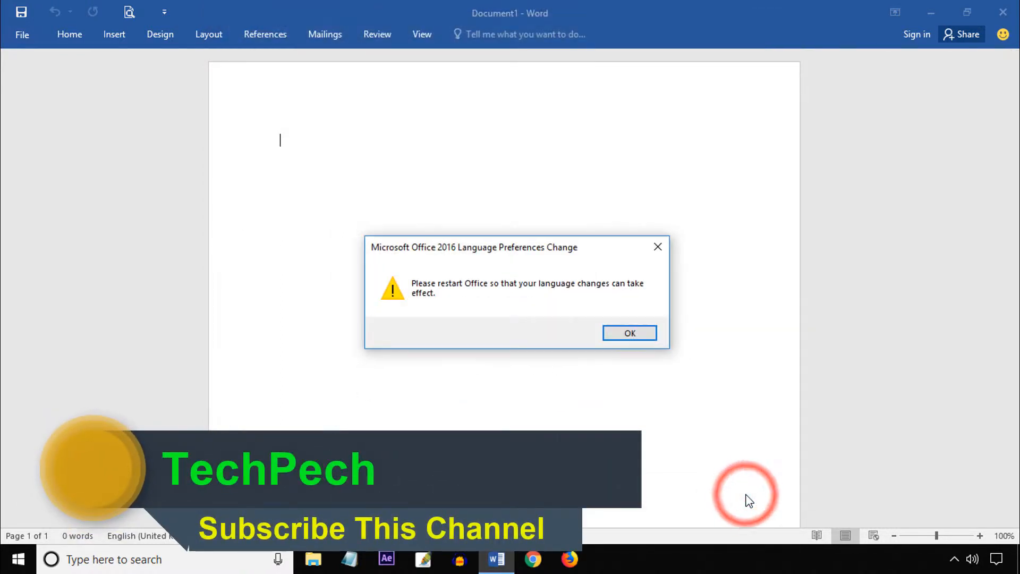
mouse_move(513, 289)
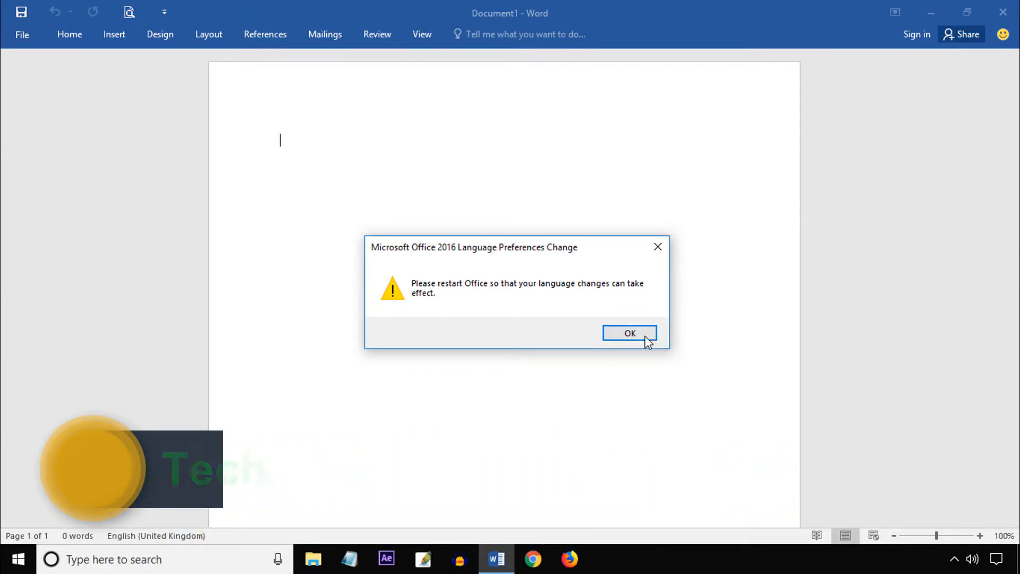
click(629, 332)
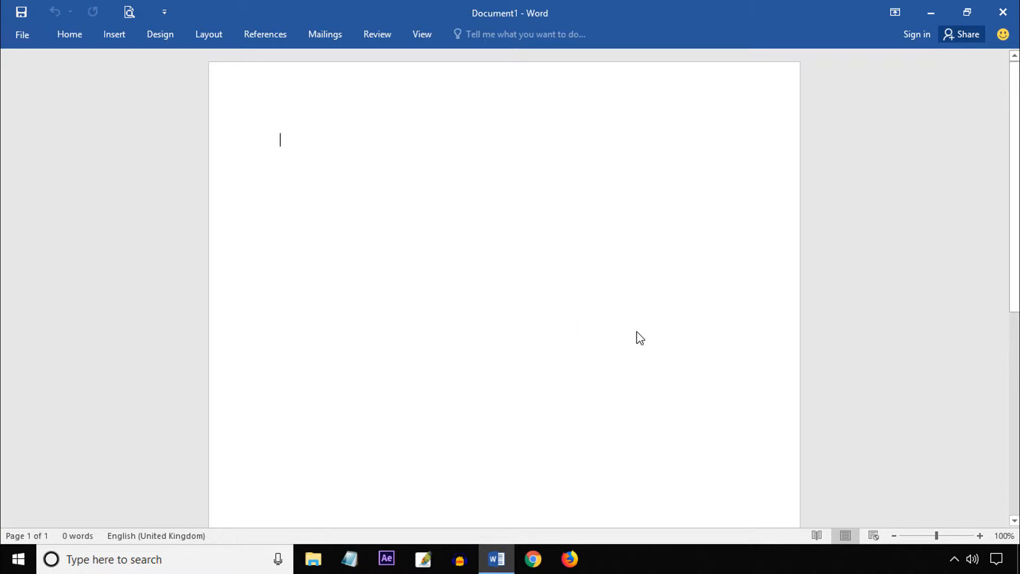
click(1002, 12)
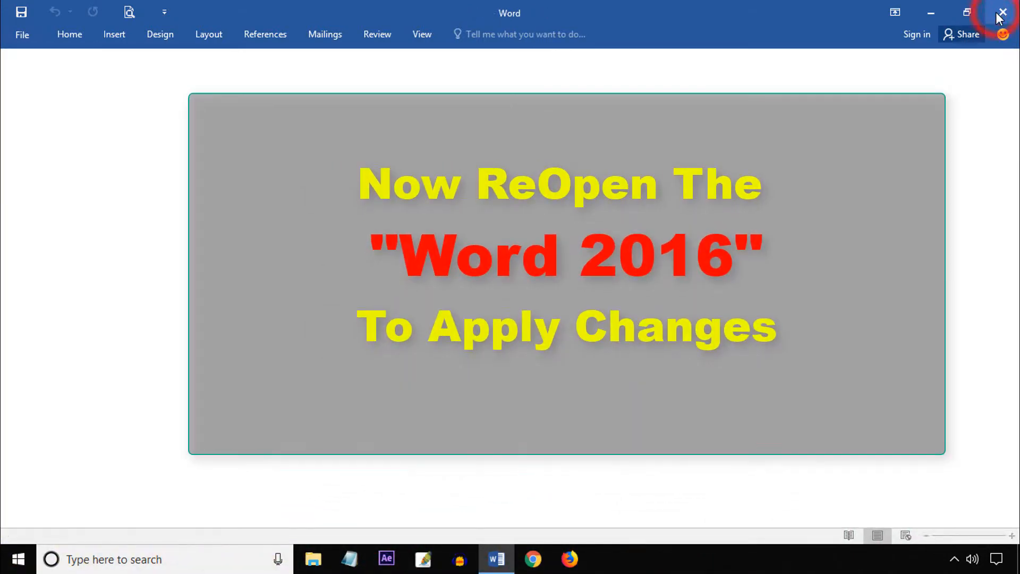
click(1001, 12)
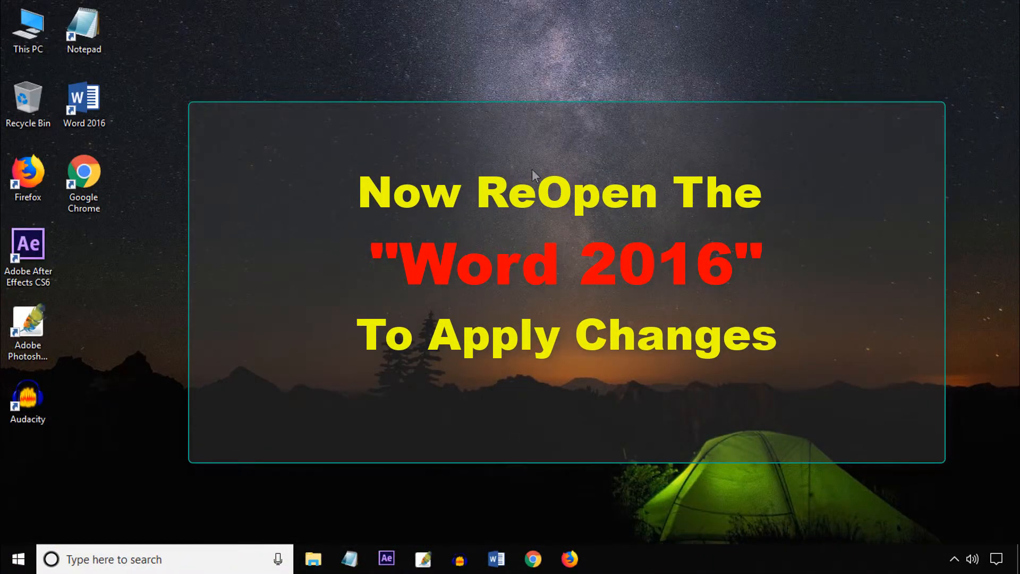